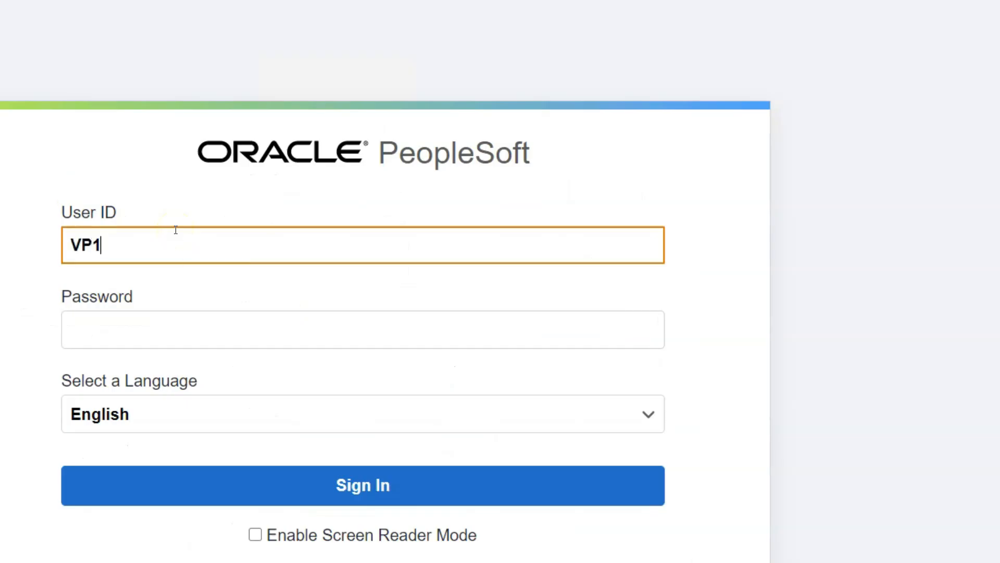
- Sign in to PeopleSoft as VP1 to reach Employee Self Service
{"action": "left_click", "coordinate": [363, 485]}
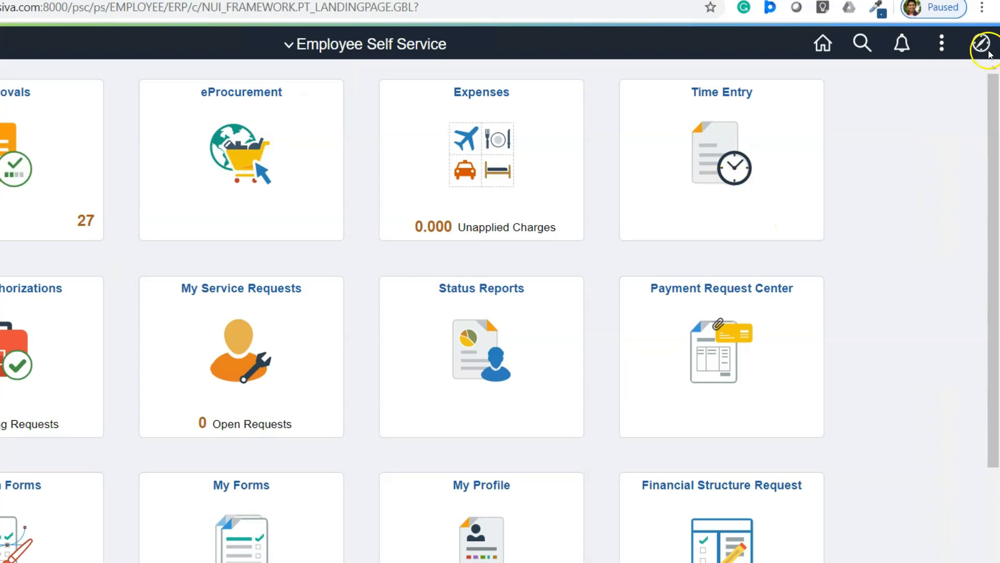
{"action": "left_click", "coordinate": [982, 43]}
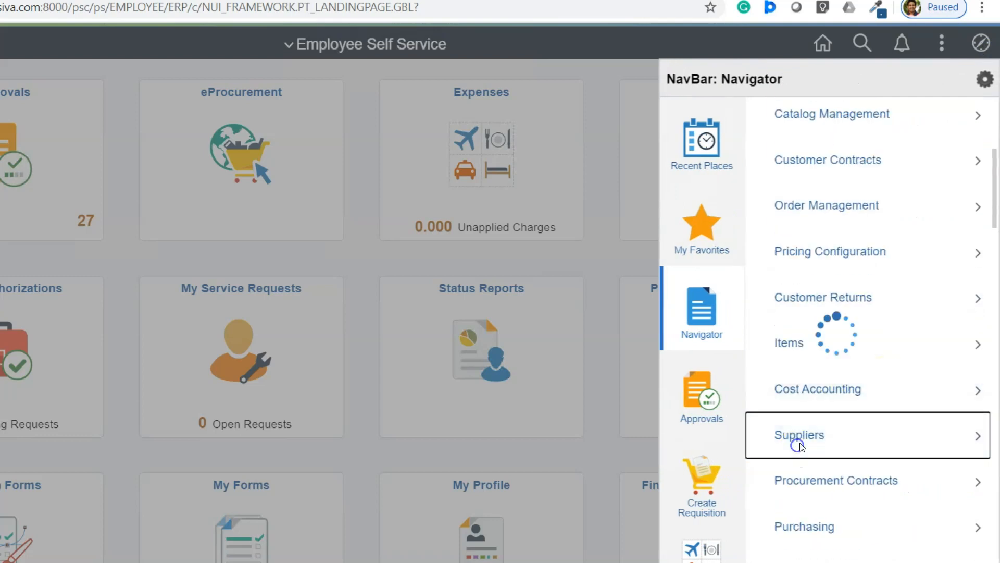
{"action": "left_click", "coordinate": [800, 435]}
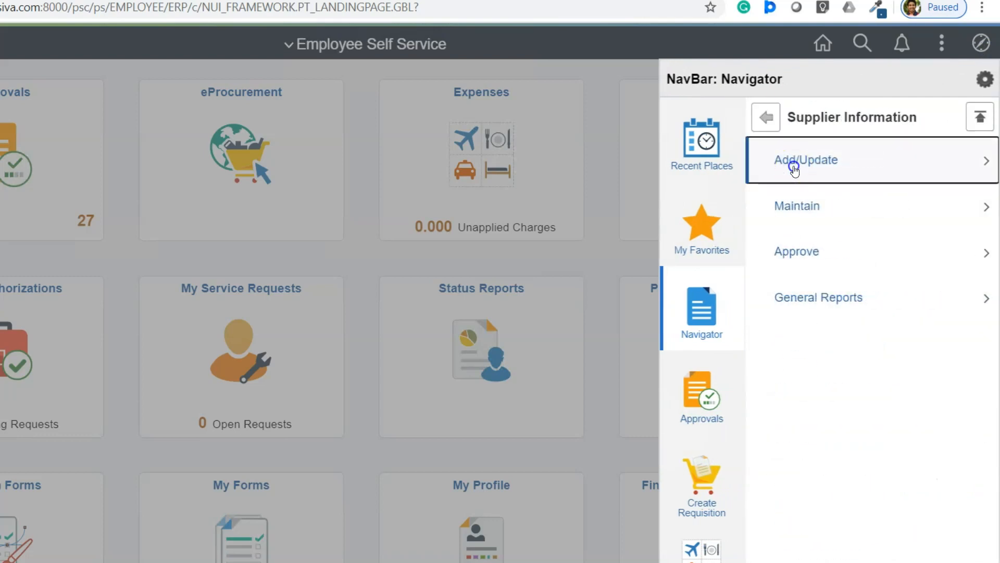
{"action": "left_click", "coordinate": [796, 160]}
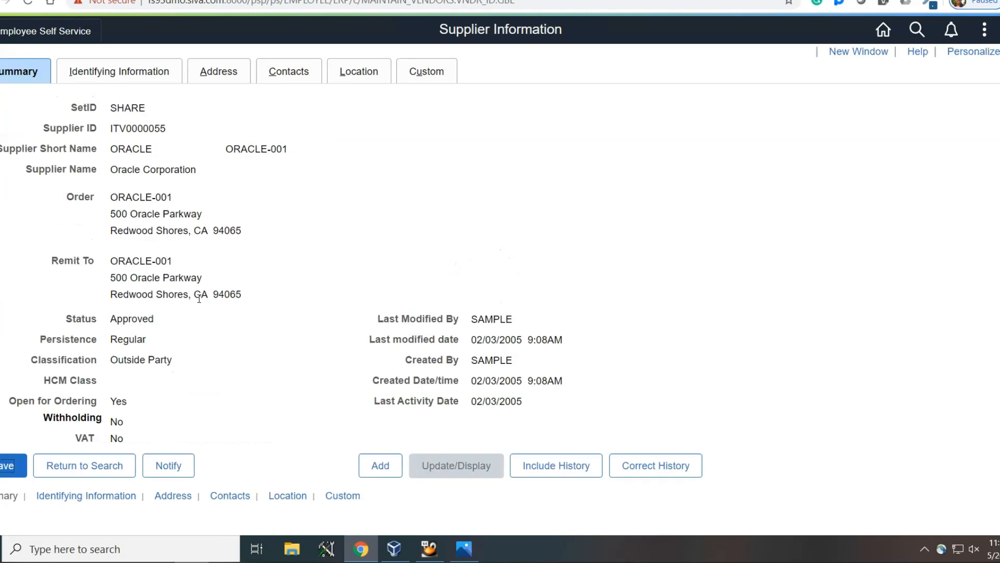
{"action": "left_click", "coordinate": [218, 72]}
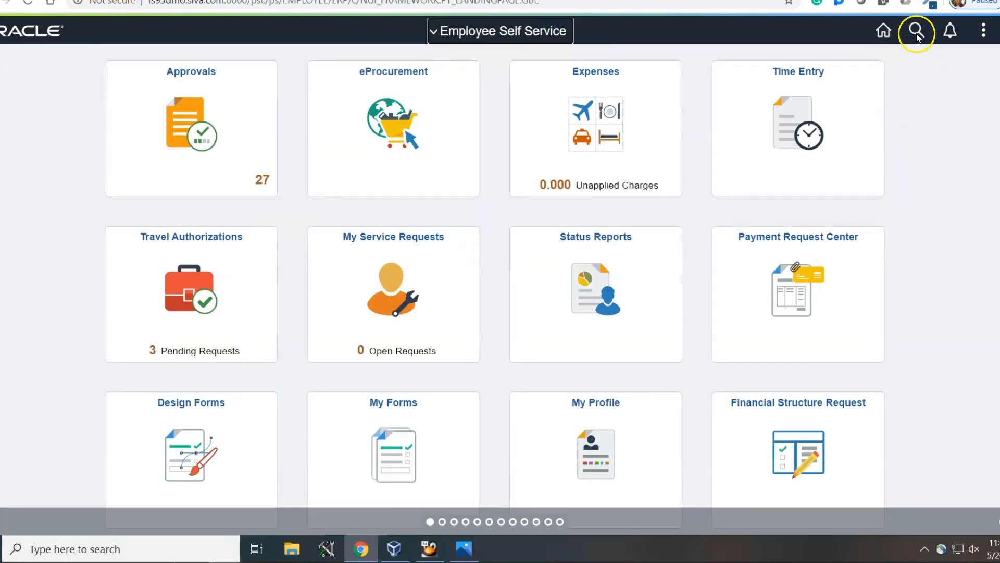
- Globally search for 'ORACLE', view the Oracle Corporation supplier, and return to results
{"action": "left_click", "coordinate": [916, 30]}
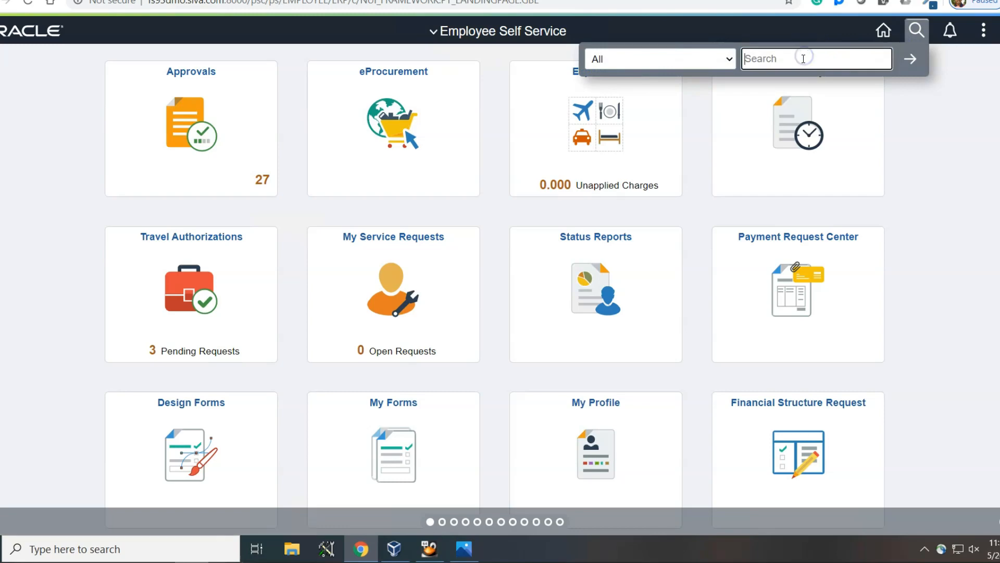
{"action": "type", "text": "ORACLE"}
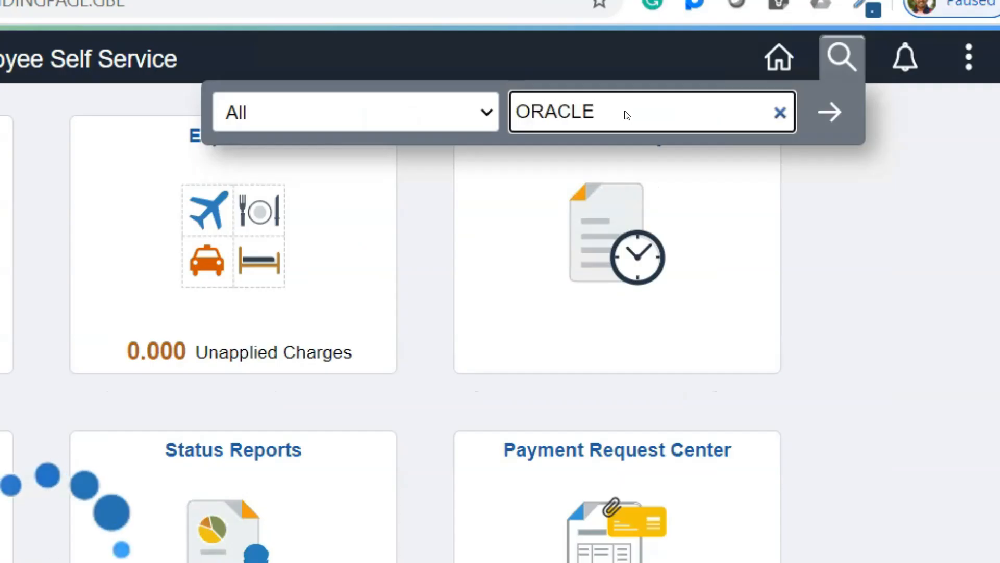
{"action": "left_click", "coordinate": [831, 112]}
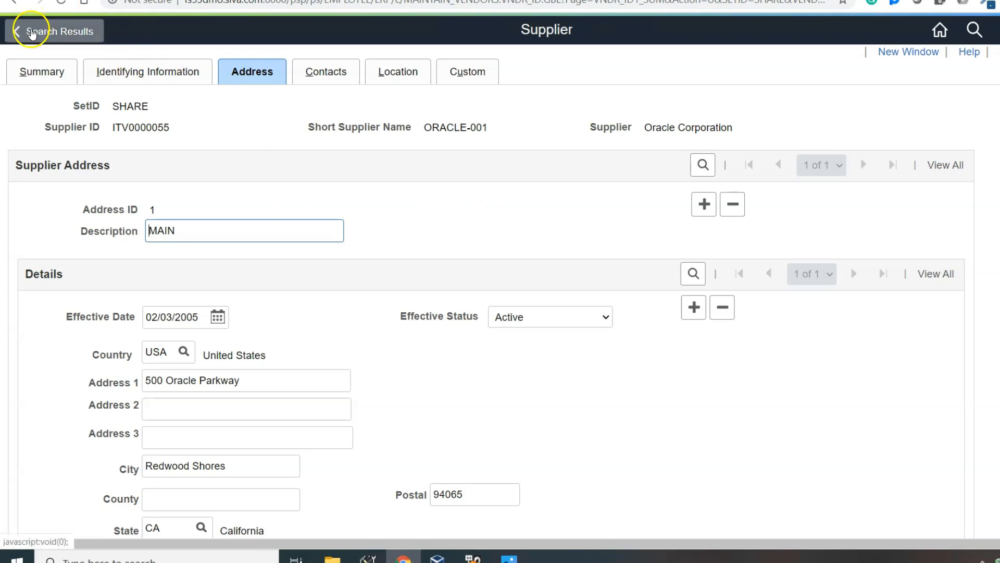
{"action": "left_click", "coordinate": [31, 31]}
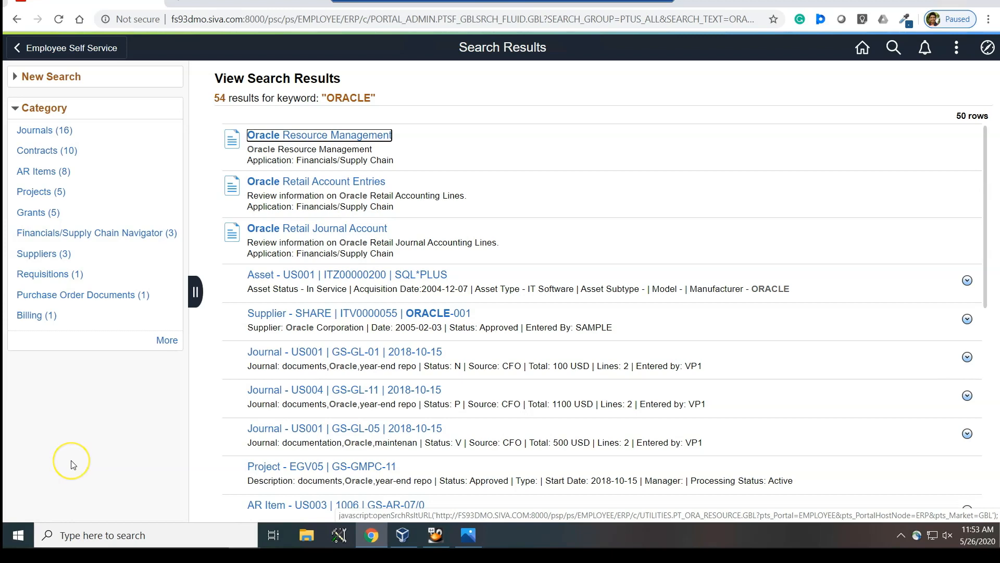
{"action": "mouse_move", "coordinate": [73, 464]}
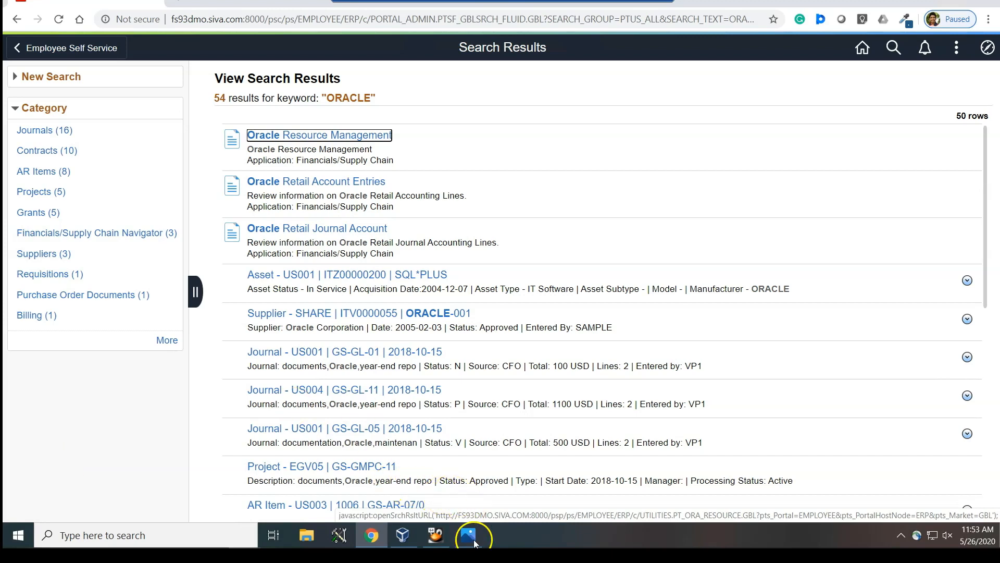
- Switch to the window showing Connected Query Manager for AP_SRCH_VENDOR_CQ
{"action": "left_click", "coordinate": [461, 549]}
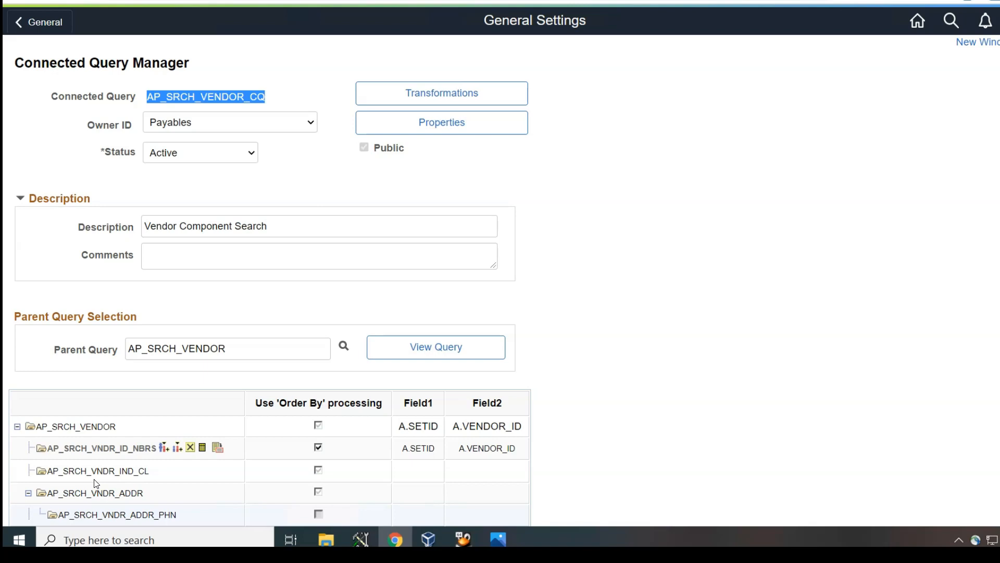
- Run parent query AP_SRCH_VENDOR and select the Oracle Corporation row 57
{"action": "left_click", "coordinate": [437, 347]}
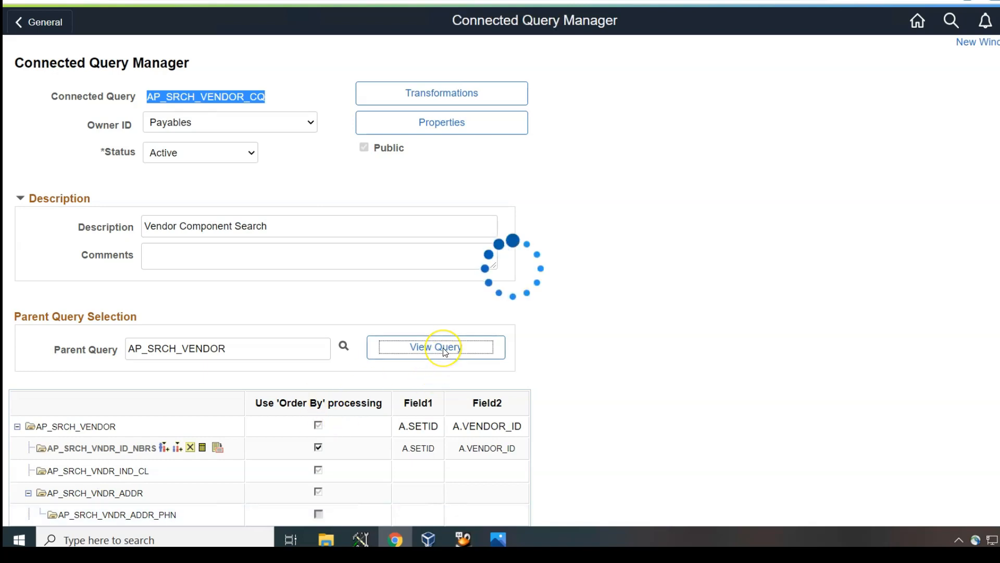
{"action": "left_click", "coordinate": [436, 347]}
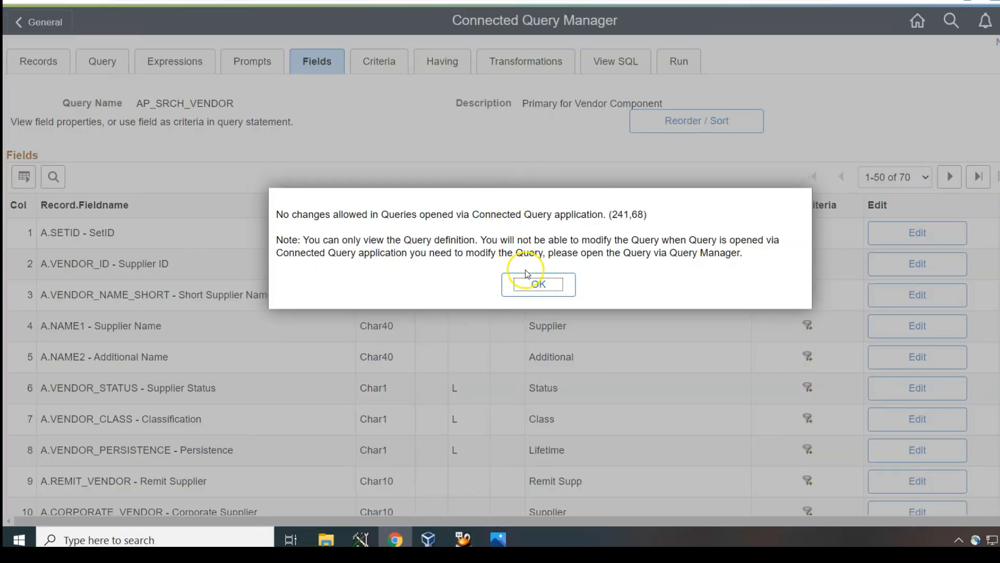
{"action": "left_click", "coordinate": [538, 283]}
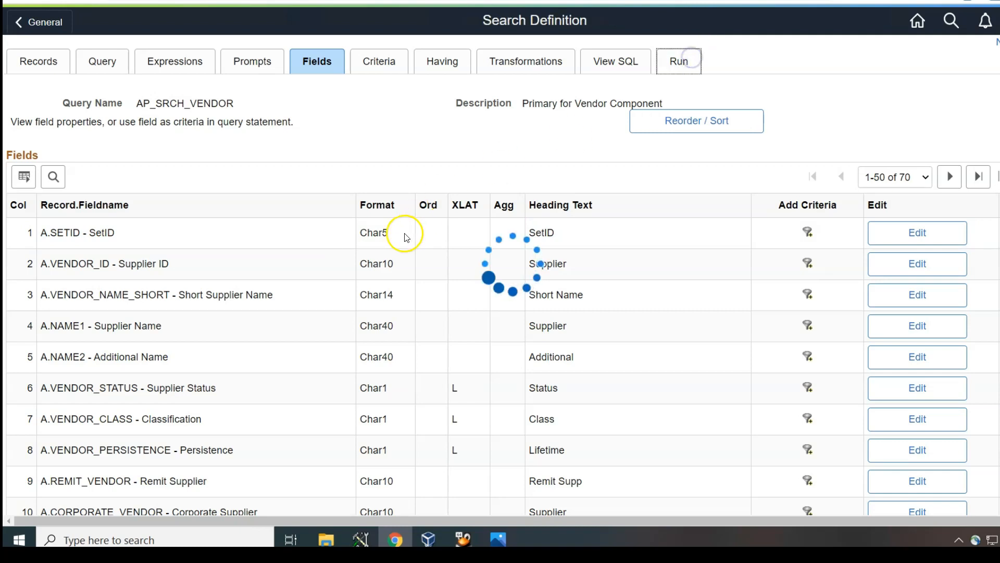
{"action": "left_click", "coordinate": [680, 61]}
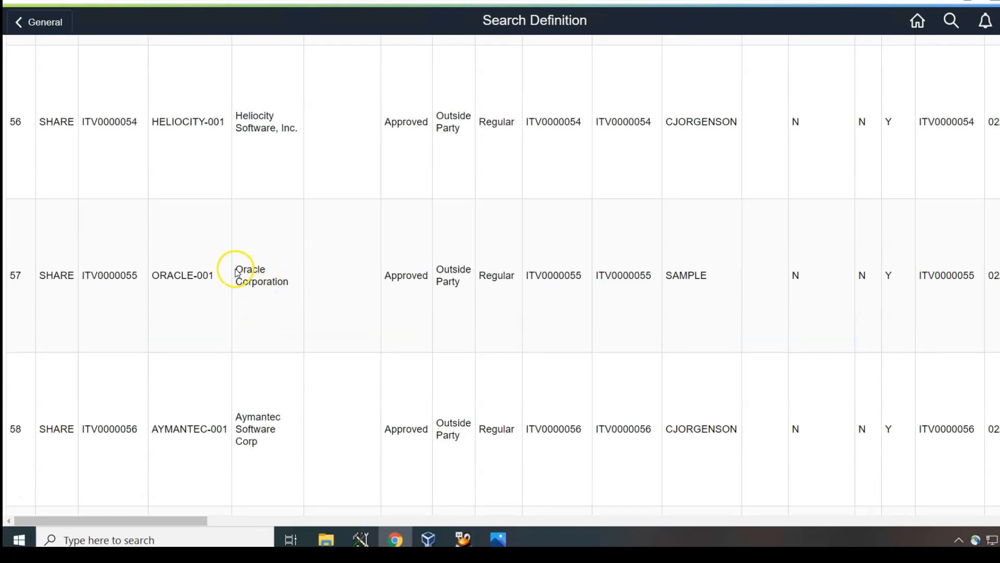
{"action": "double_click", "coordinate": [251, 270]}
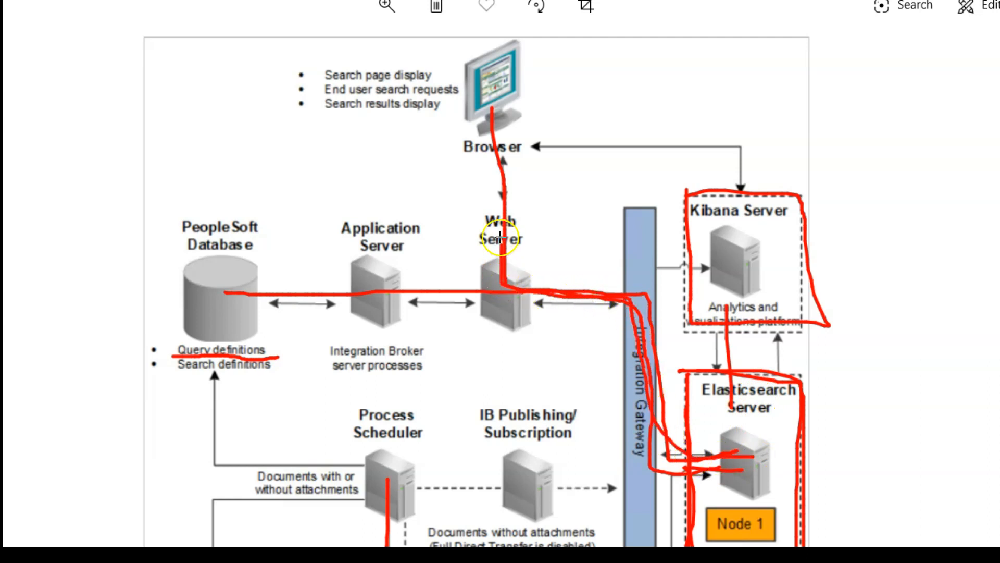
{"action": "mouse_move", "coordinate": [451, 303]}
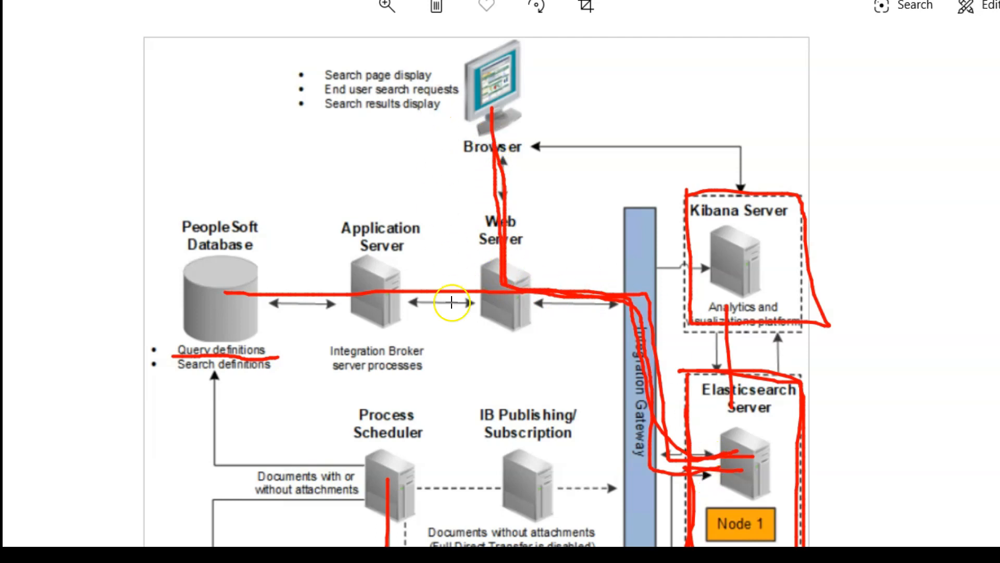
{"action": "mouse_move", "coordinate": [523, 299]}
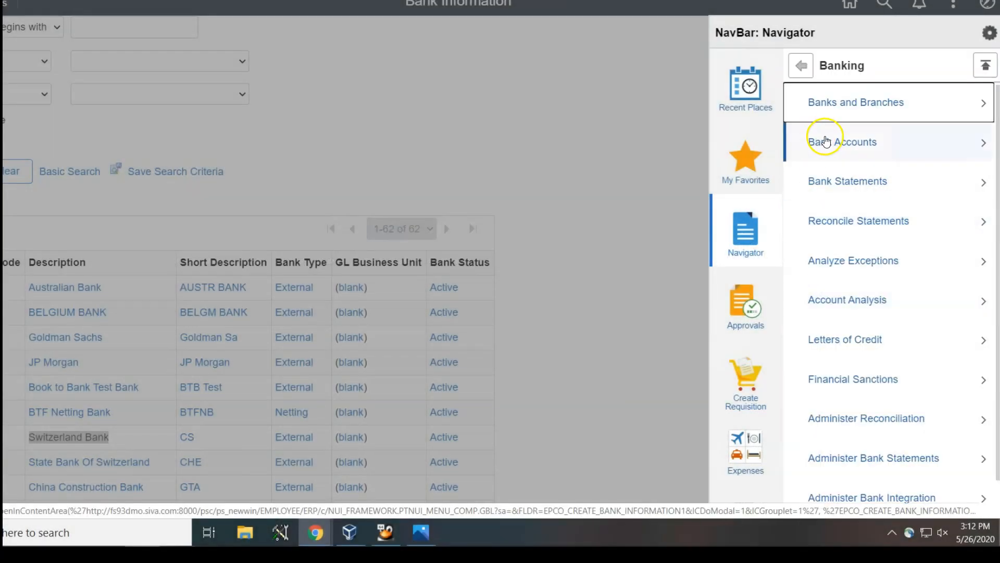
{"action": "mouse_move", "coordinate": [871, 164]}
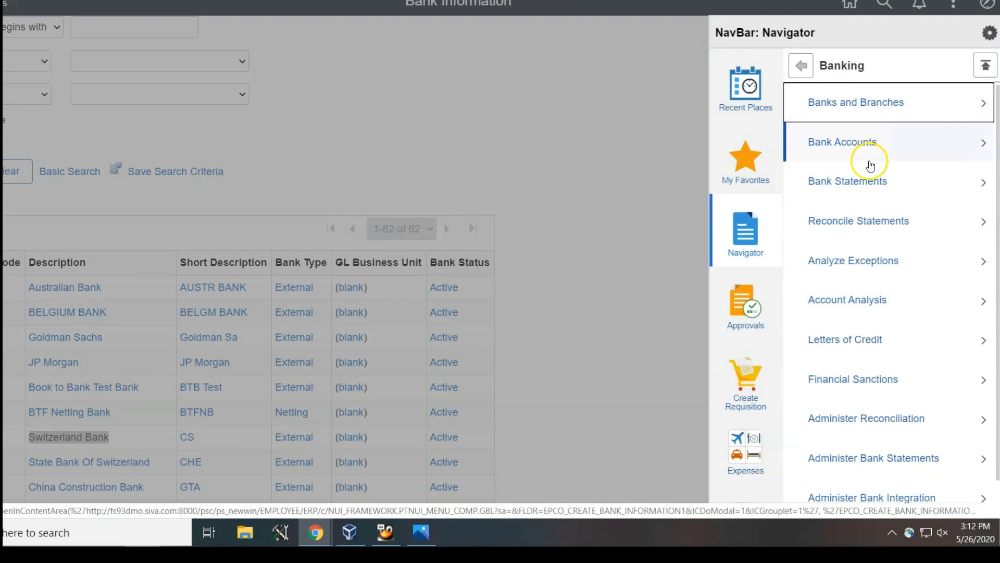
- List the 83 external bank accounts and open the China GTA account
{"action": "left_click", "coordinate": [843, 142]}
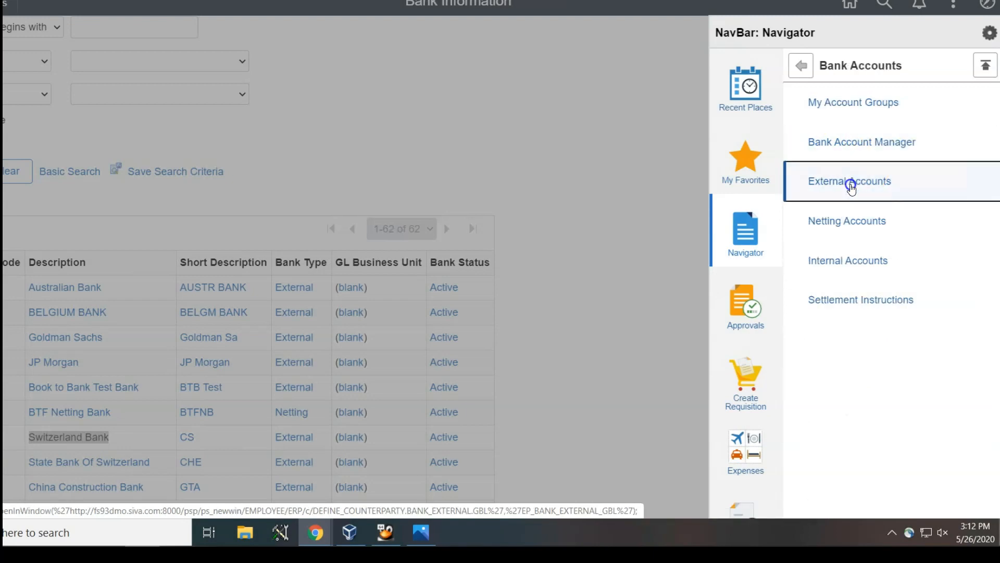
{"action": "left_click", "coordinate": [851, 181]}
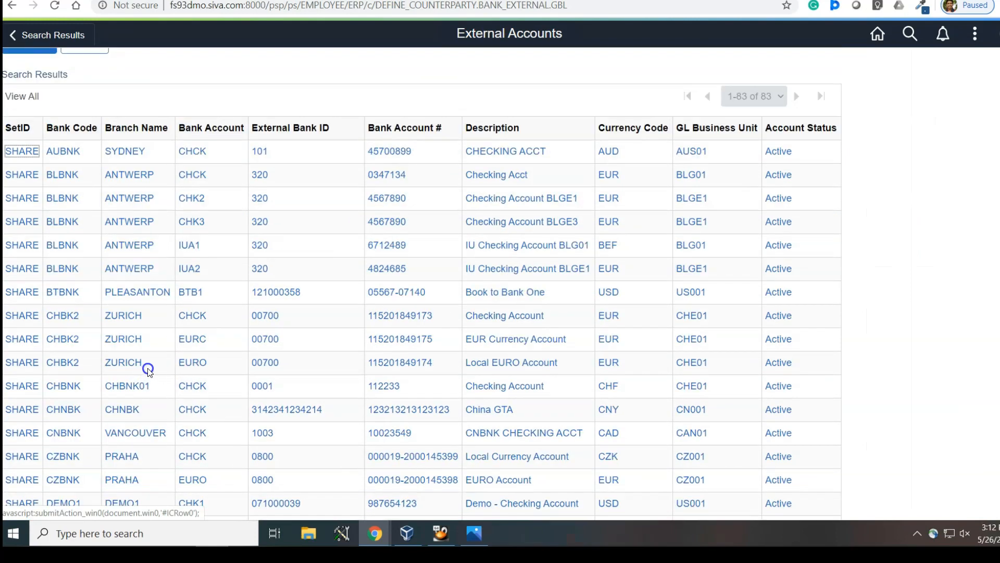
{"action": "mouse_move", "coordinate": [502, 415]}
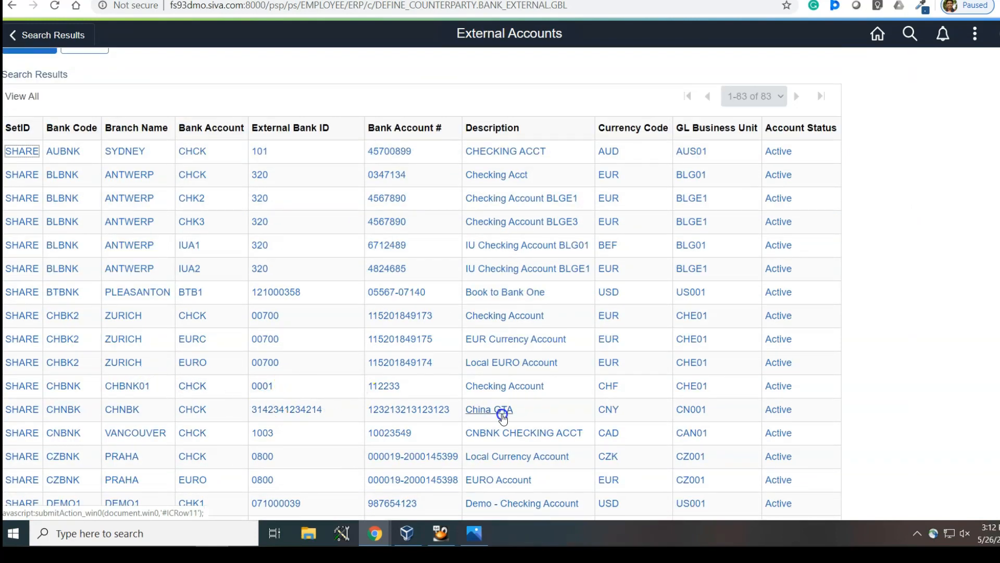
{"action": "left_click", "coordinate": [486, 410]}
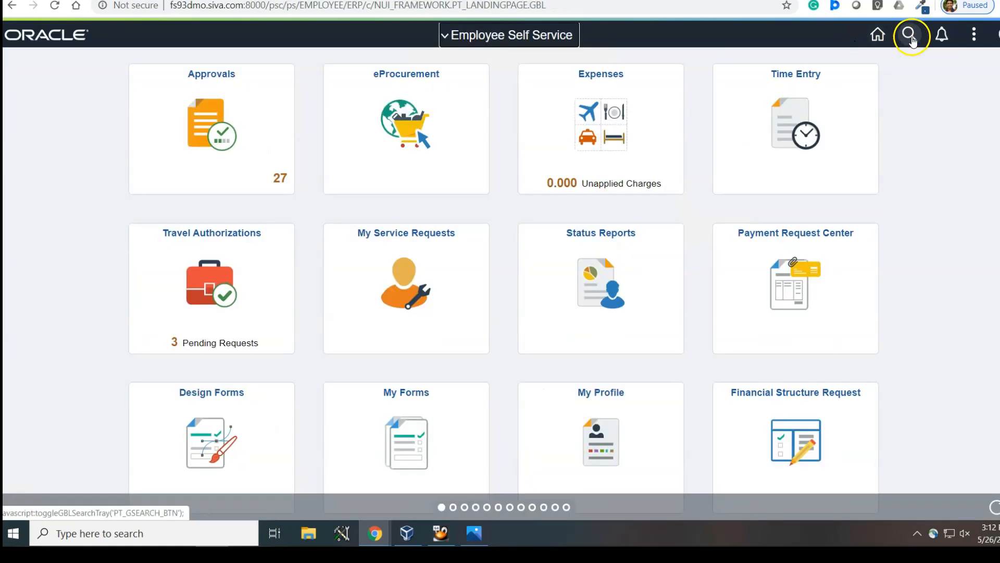
- Globally search 'China GTA' and open the single Customer - SHARE | CHN GTA CUST result
{"action": "left_click", "coordinate": [910, 33]}
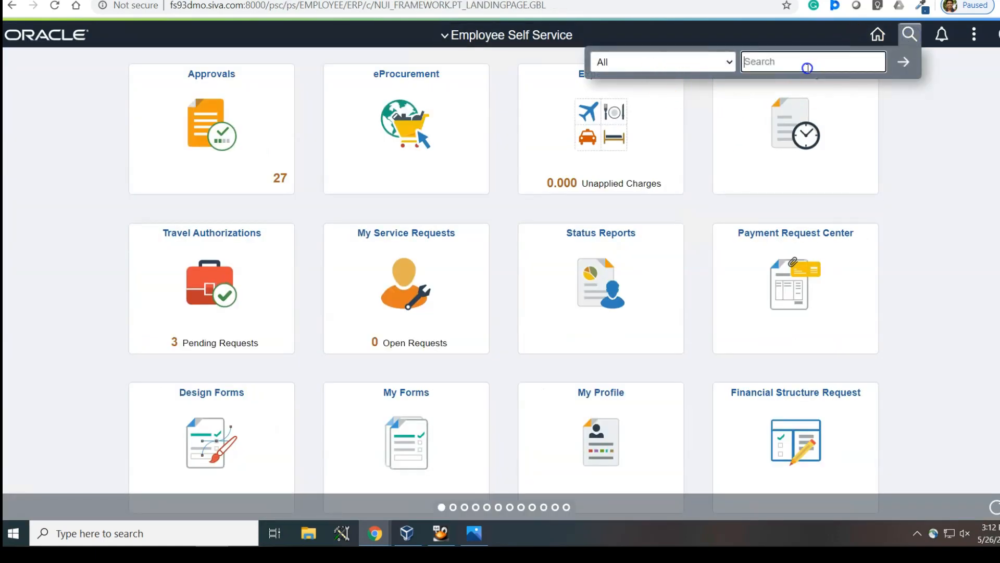
{"action": "type", "text": "China GTA"}
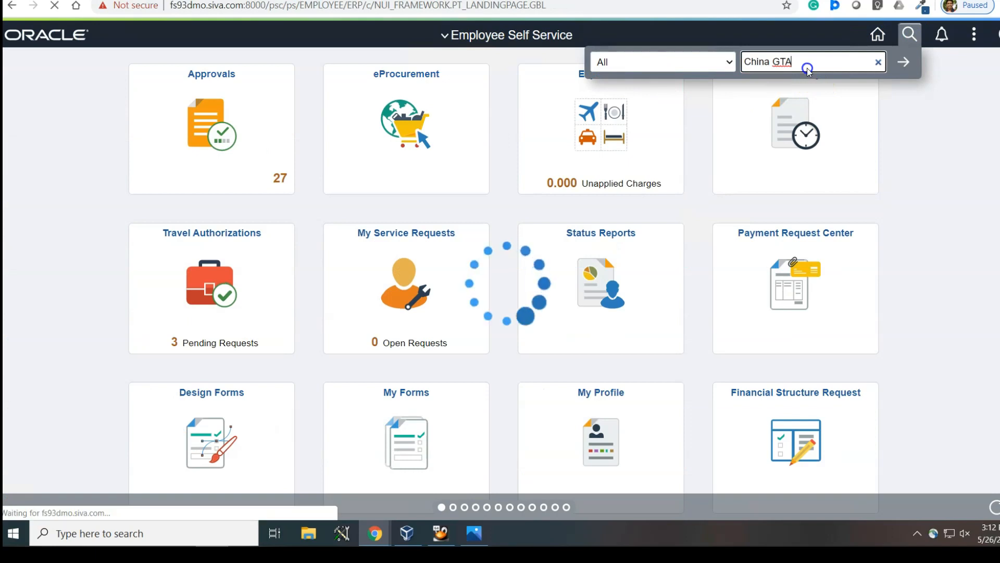
{"action": "left_click", "coordinate": [903, 62]}
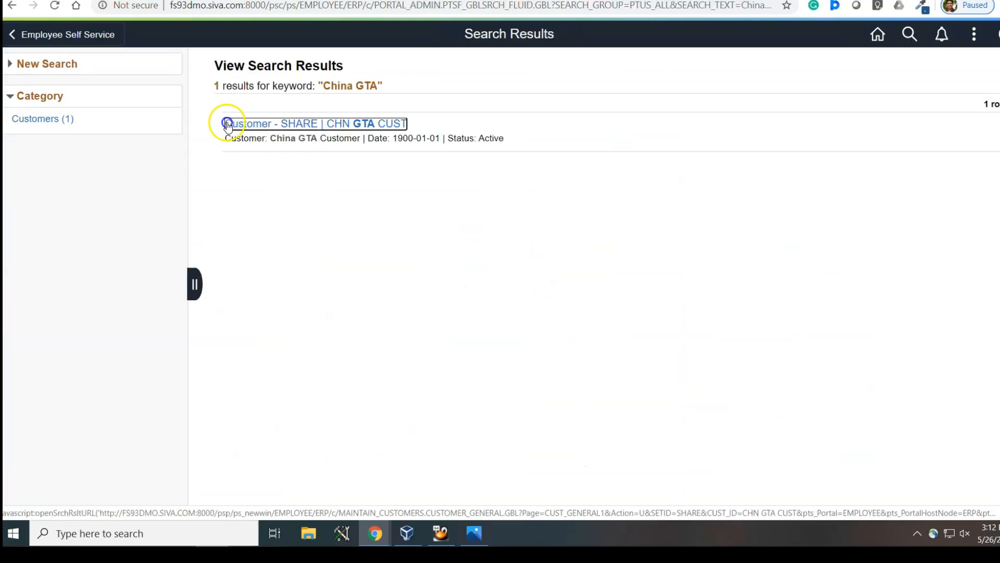
{"action": "left_click", "coordinate": [228, 124]}
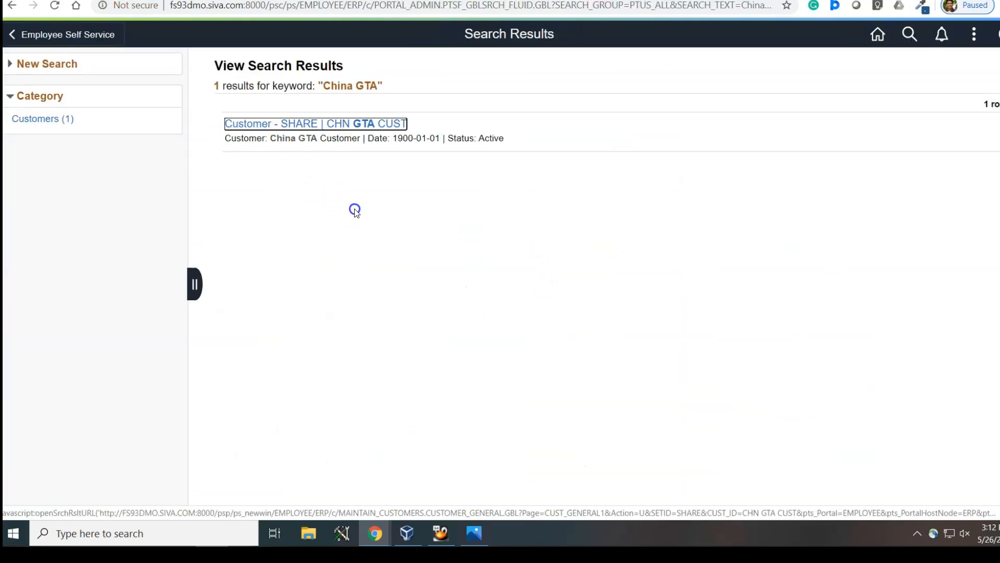
{"action": "mouse_move", "coordinate": [352, 227]}
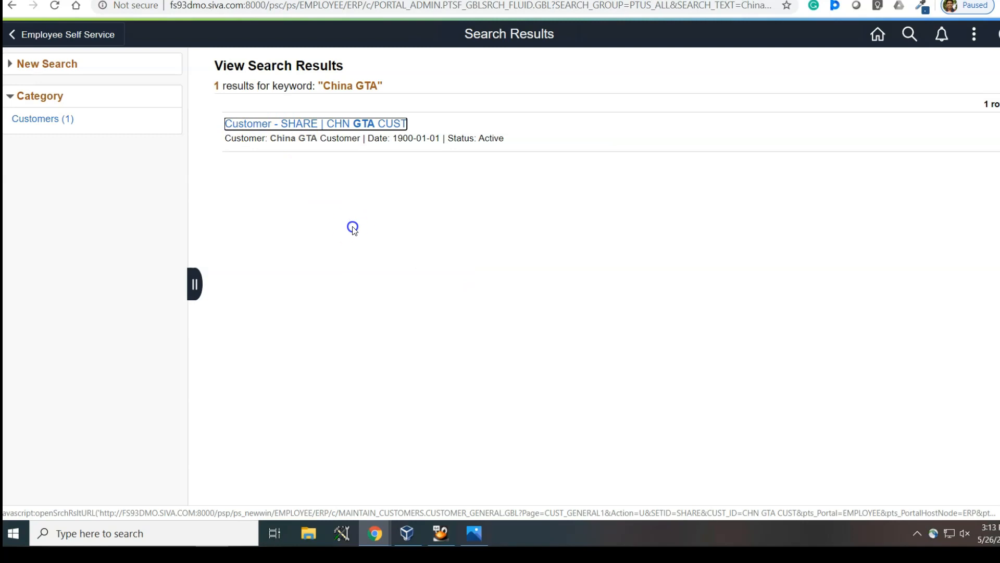